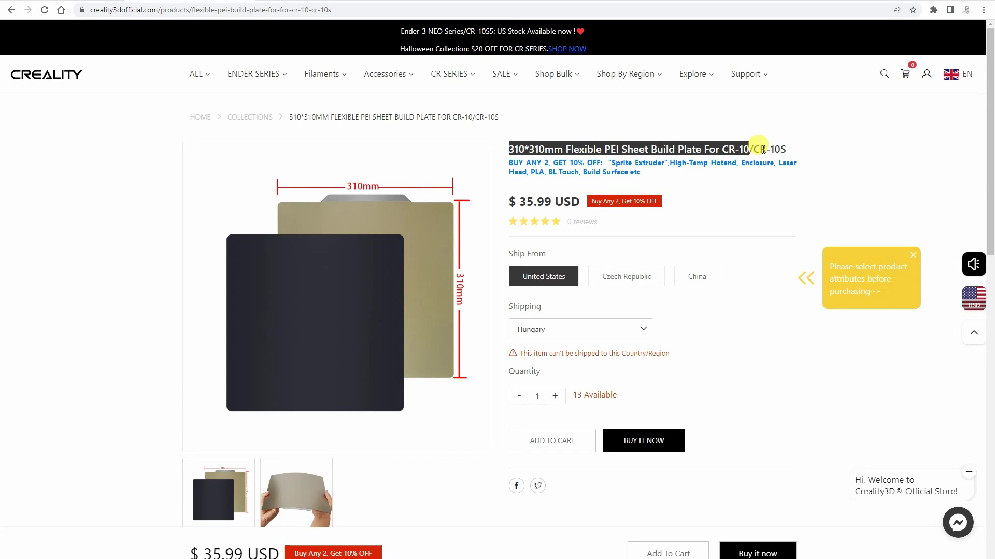
pyautogui.moveTo(798, 157)
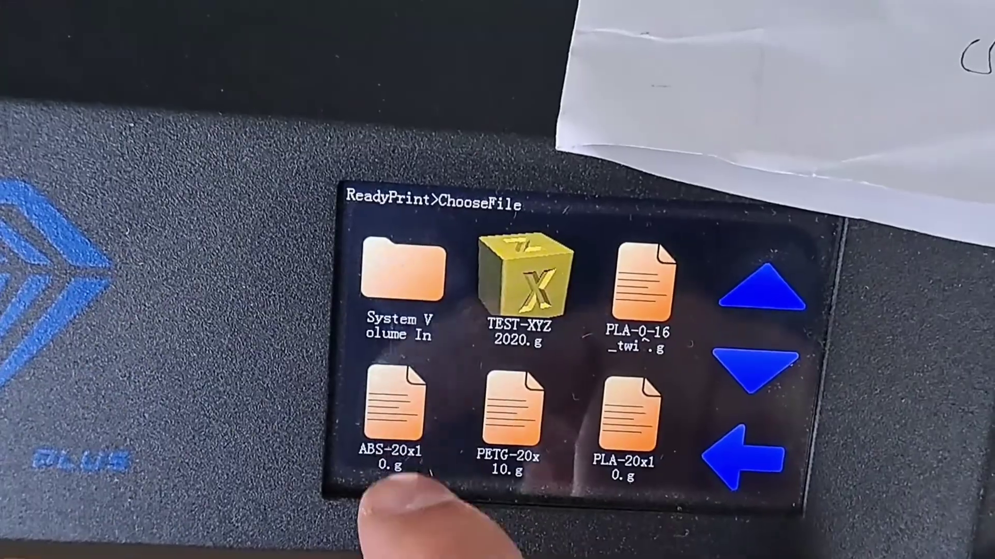
pyautogui.click(396, 411)
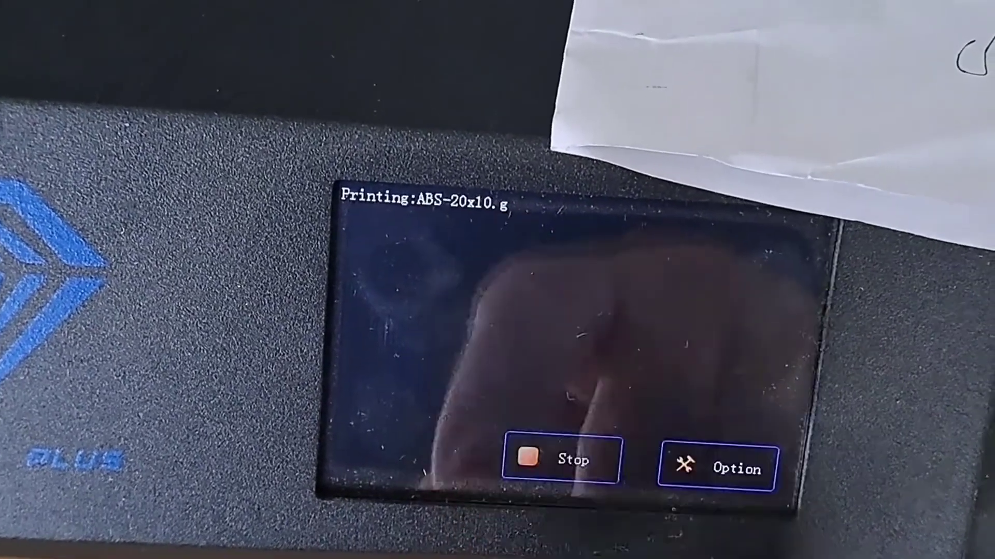